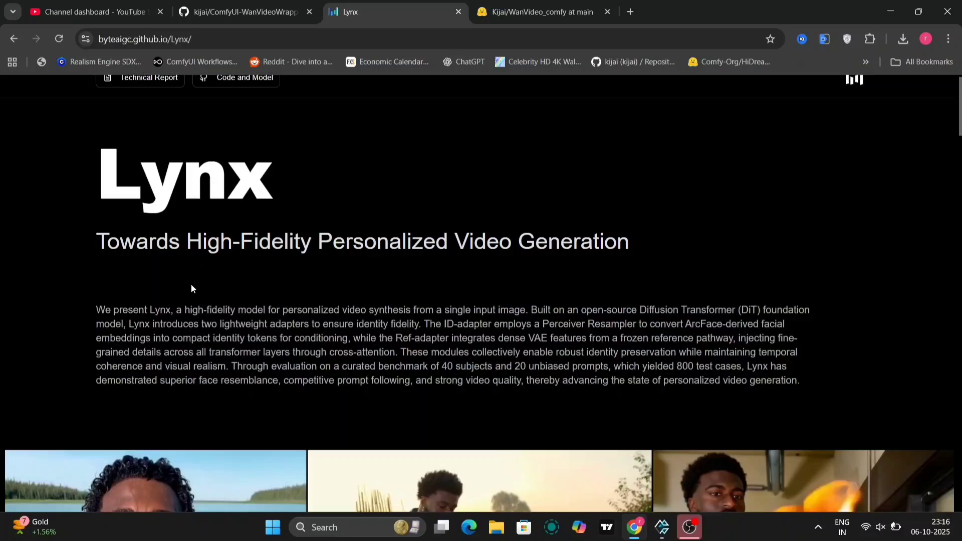
- Read the Lynx abstract and sample identity videos, scrolling to Quantitative Evaluation
scroll("down", 3)
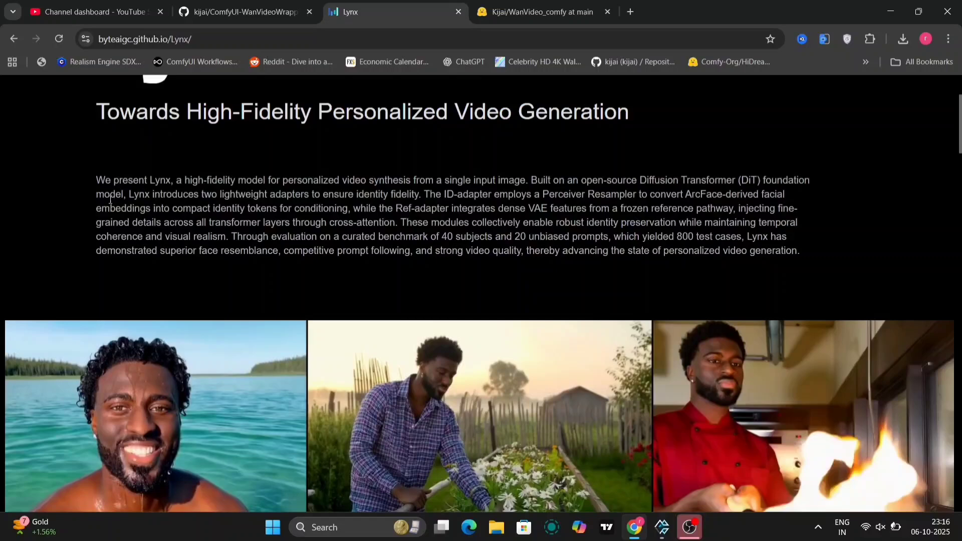
left_click_drag(96, 180, 295, 179)
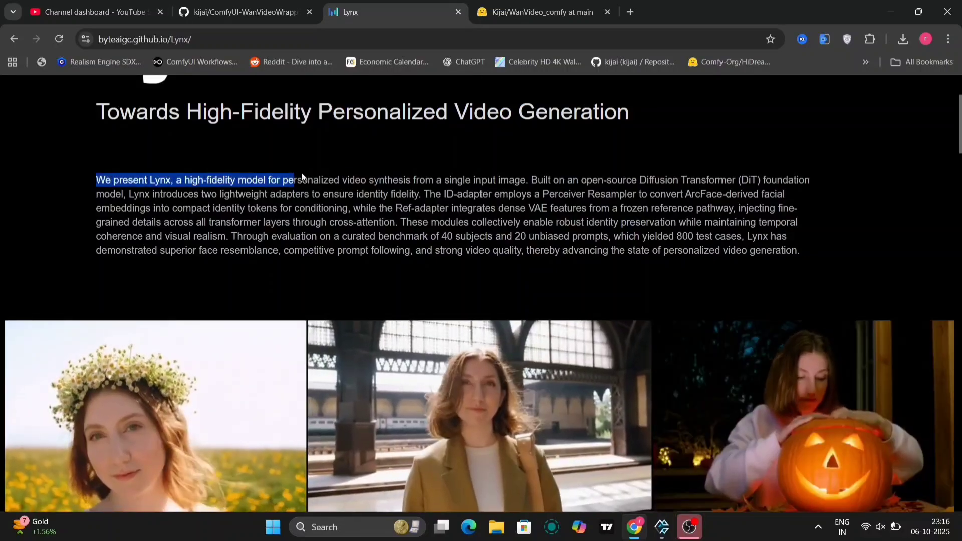
left_click_drag(295, 180, 675, 236)
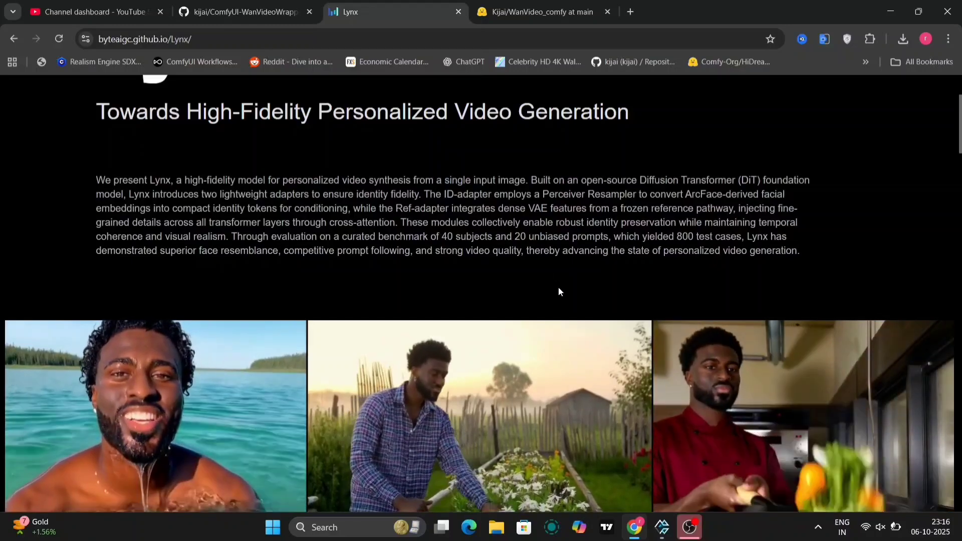
scroll("down", 3)
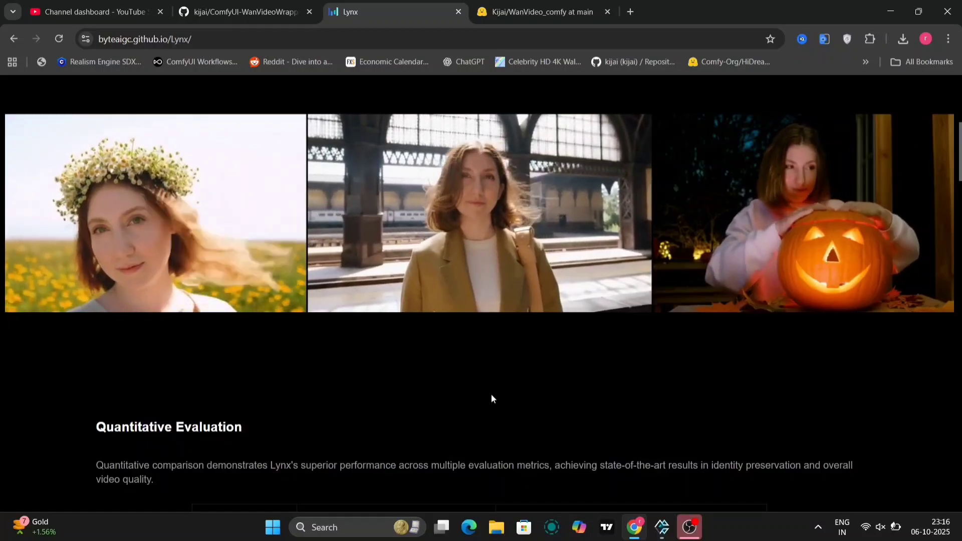
- Scroll through the Lynx scores table and radar chart with its model legend
scroll("down", 3)
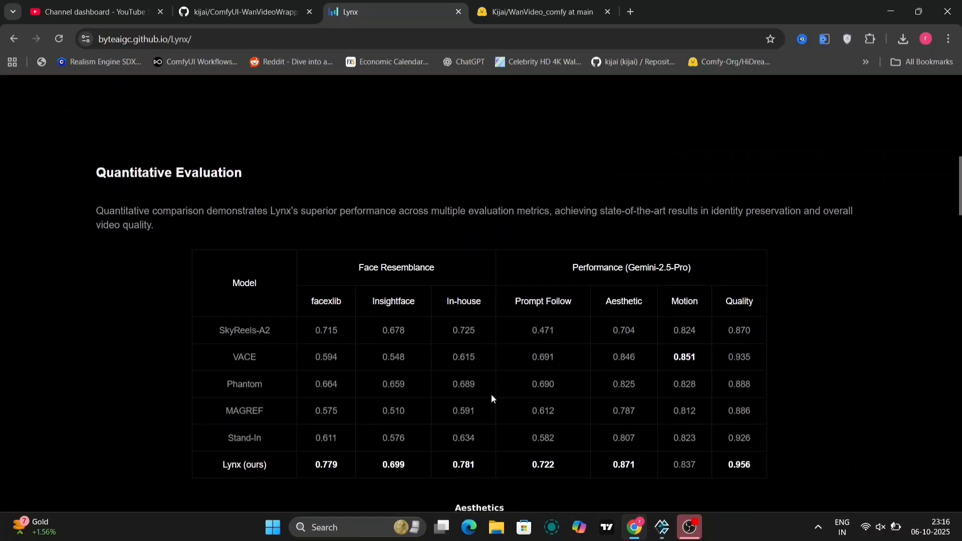
mouse_move(343, 322)
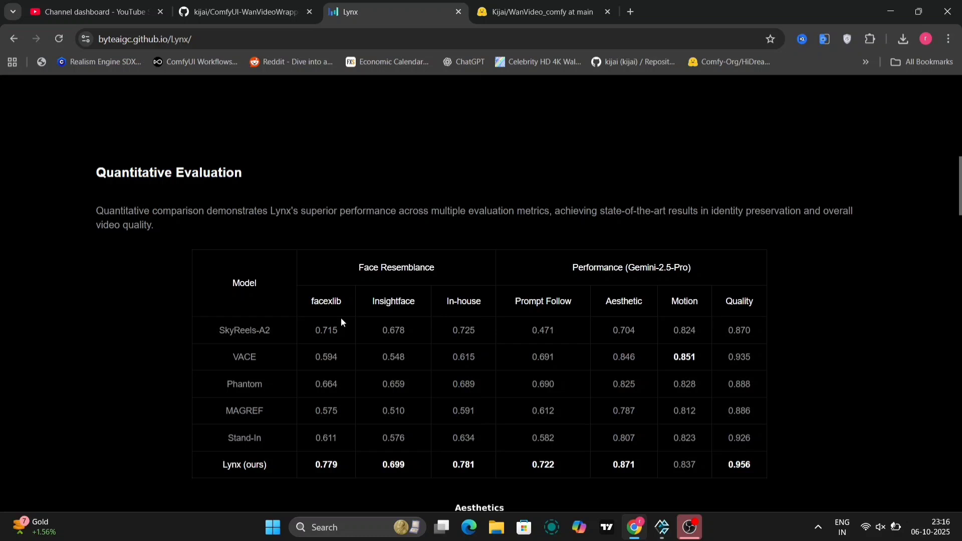
mouse_move(371, 313)
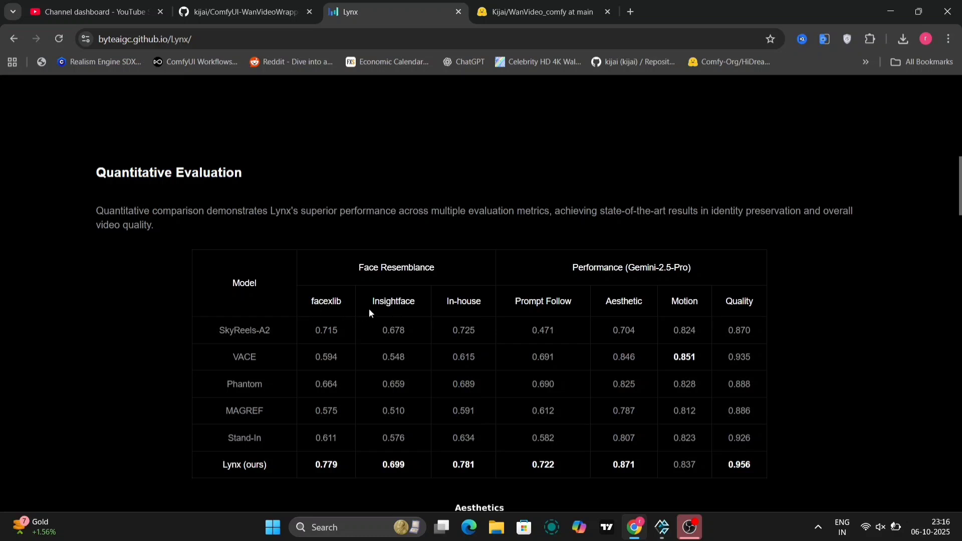
mouse_move(529, 281)
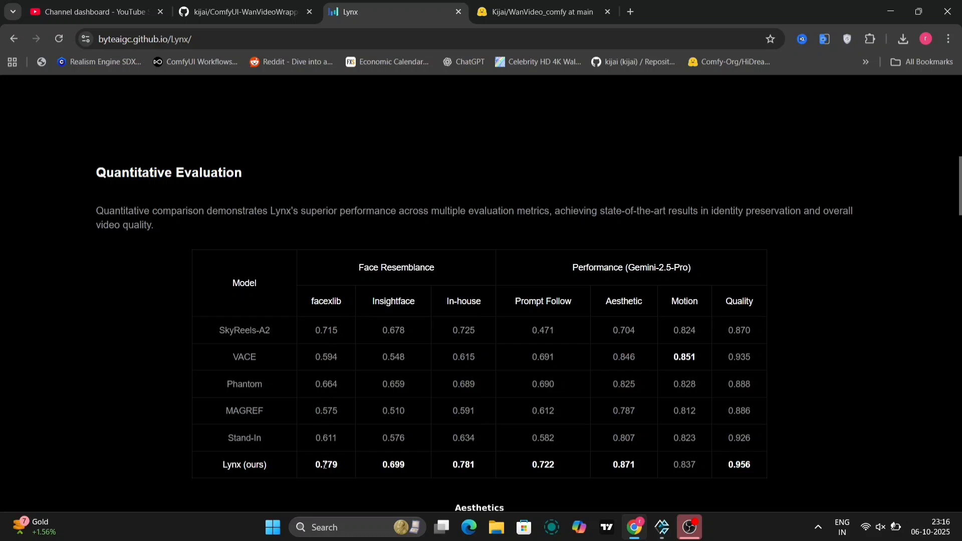
mouse_move(339, 329)
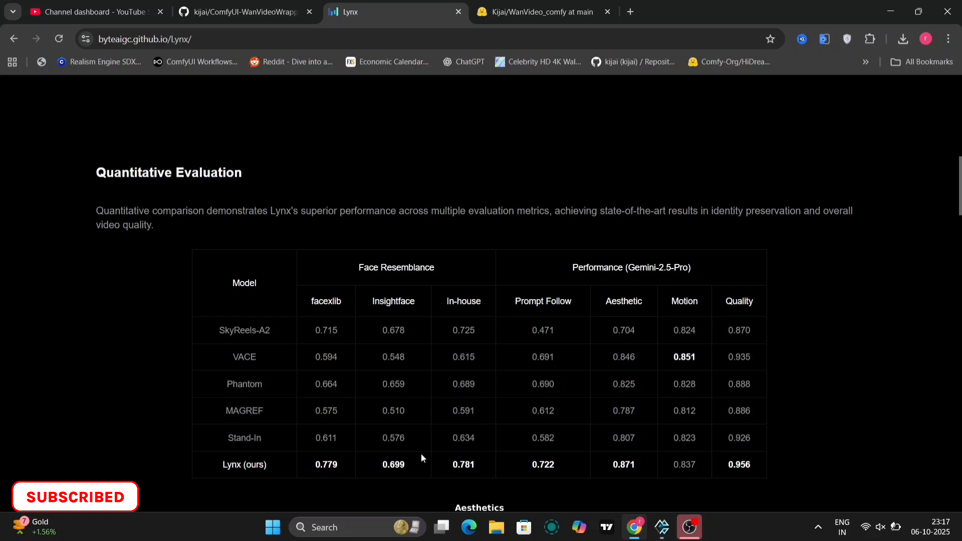
mouse_move(455, 485)
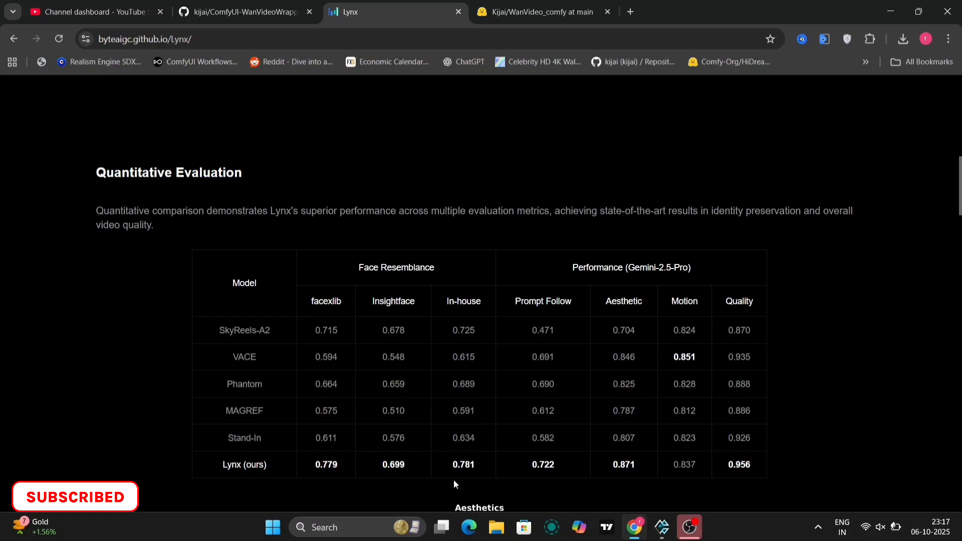
scroll("down", 3)
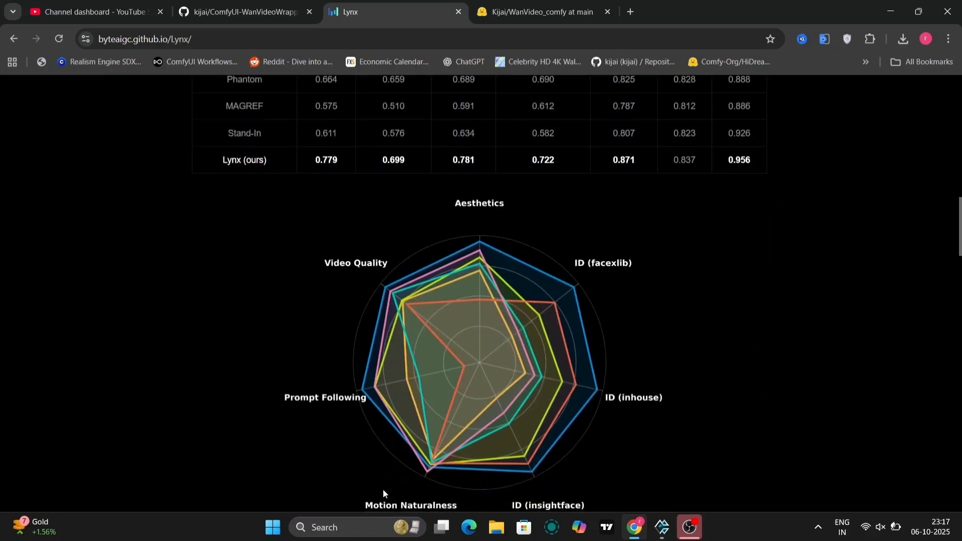
mouse_move(413, 261)
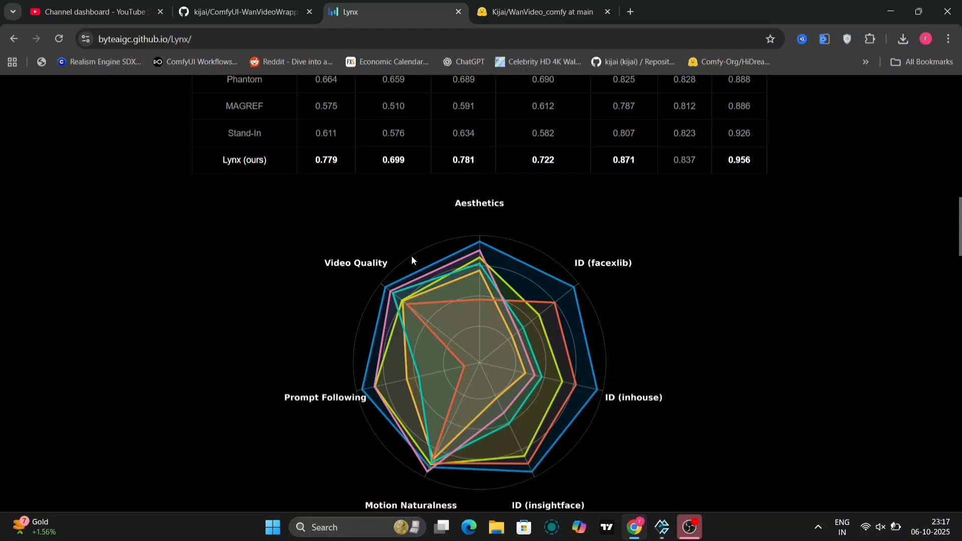
mouse_move(347, 335)
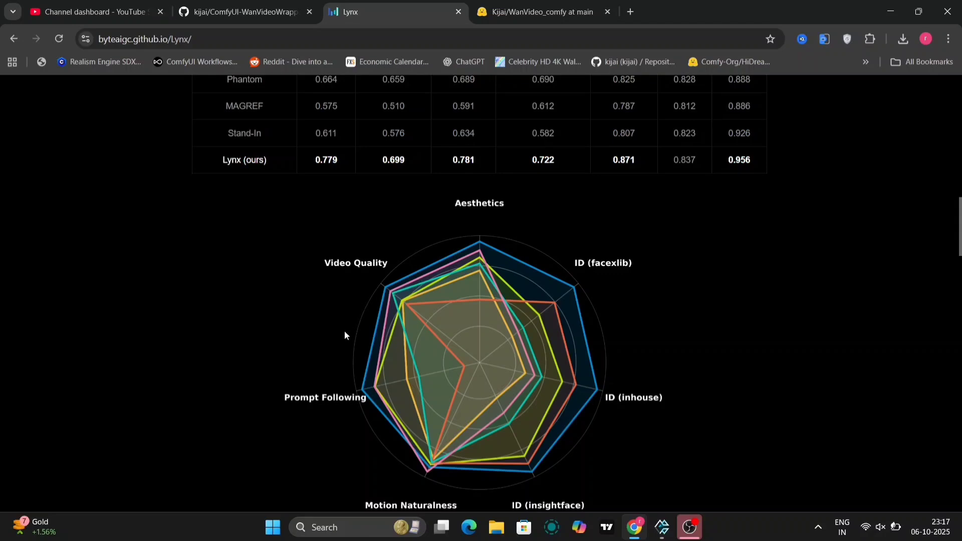
scroll("down", 3)
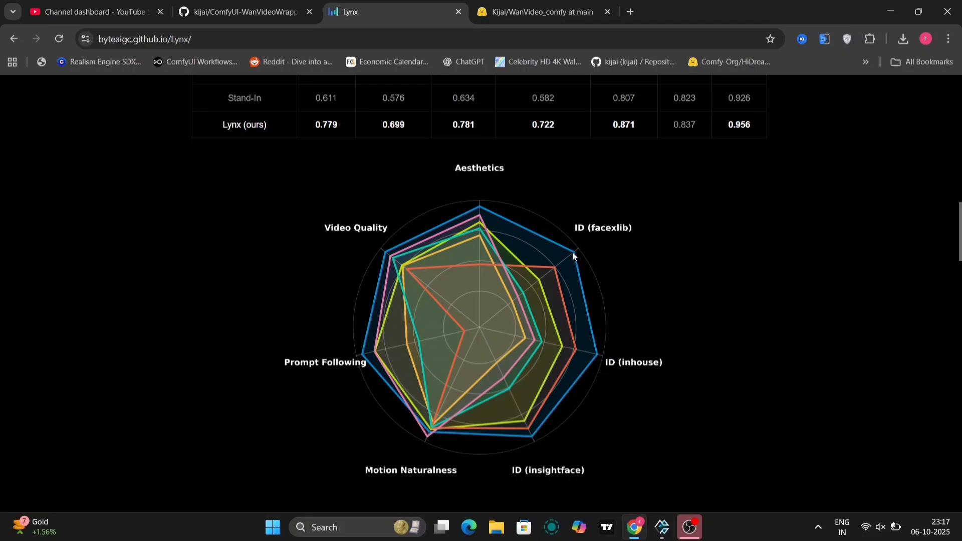
scroll("down", 3)
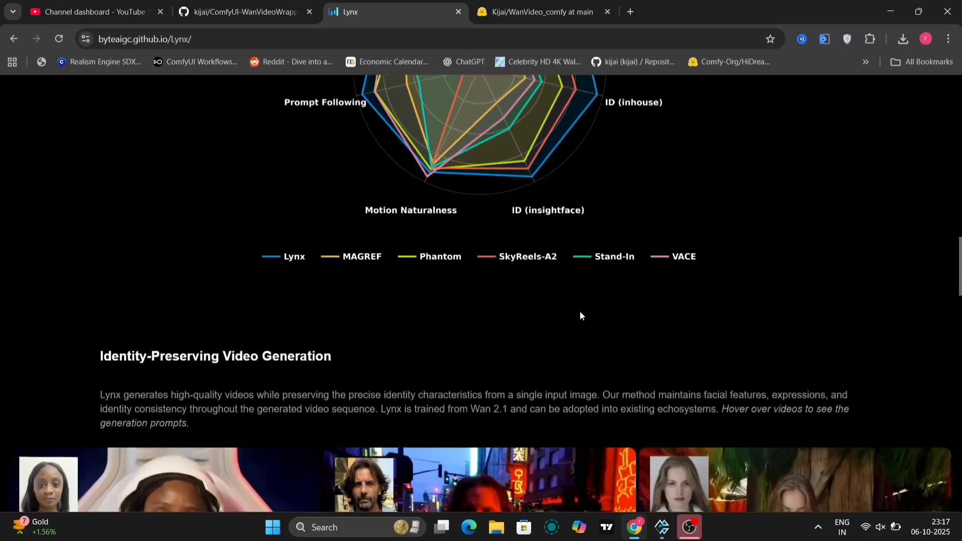
- Scroll the Identity-Preserving and Diverse Generation from Single Identity galleries
scroll("down", 3)
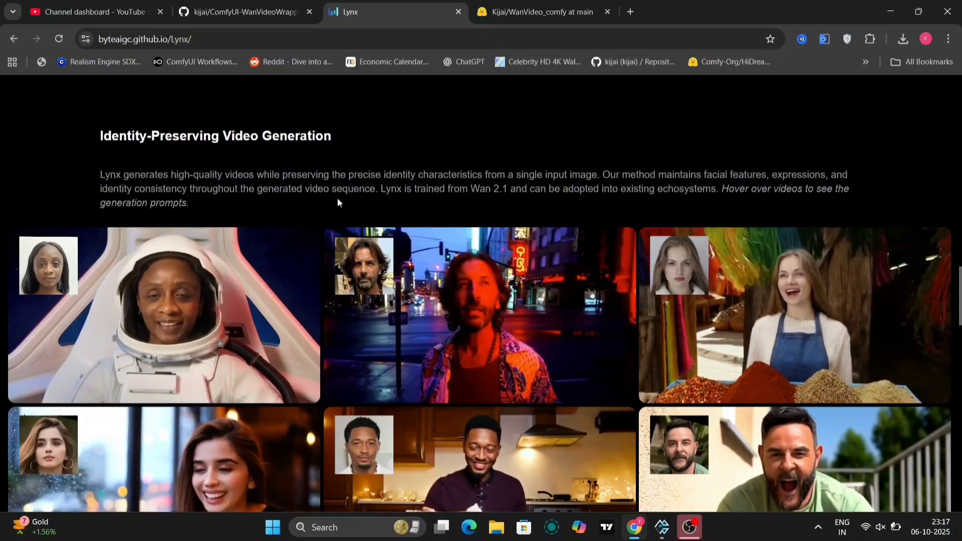
mouse_move(578, 334)
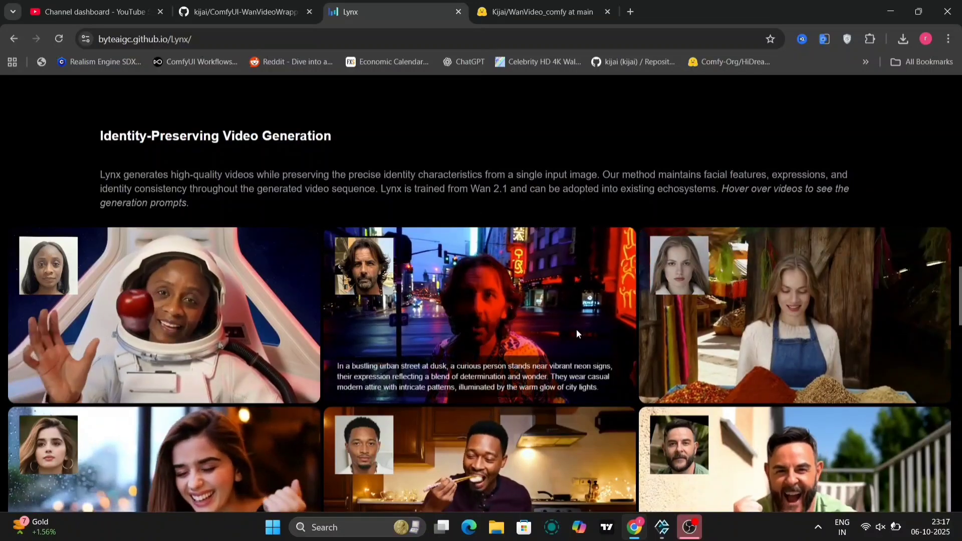
scroll("down", 3)
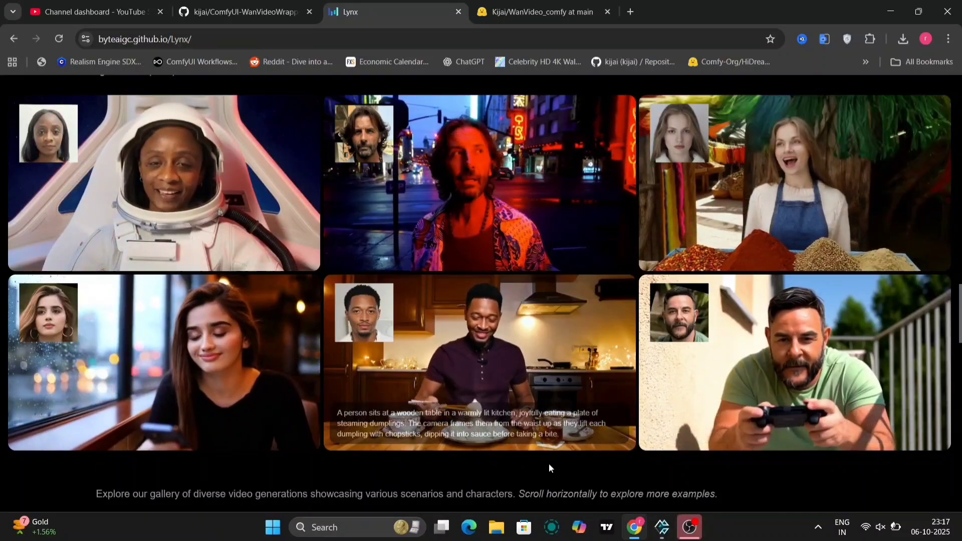
scroll("down", 3)
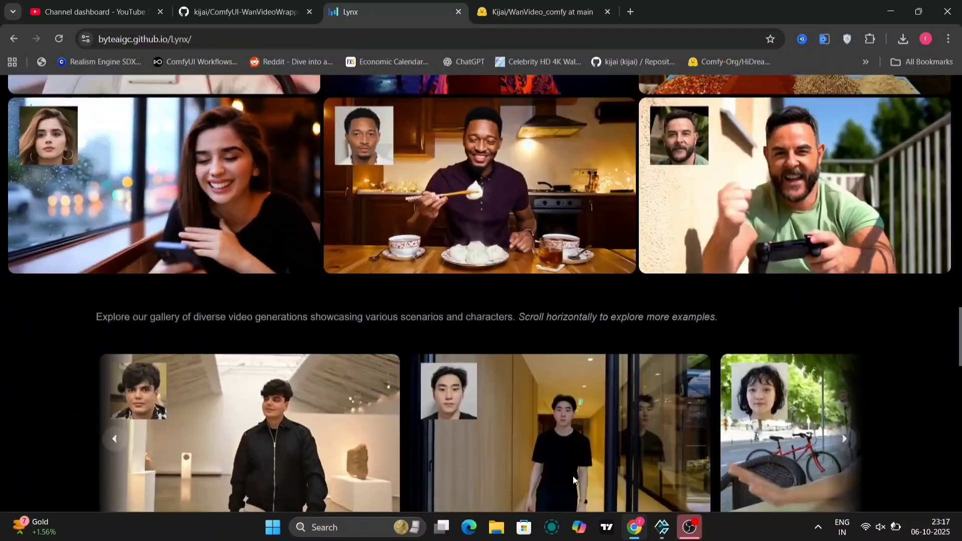
scroll("down", 3)
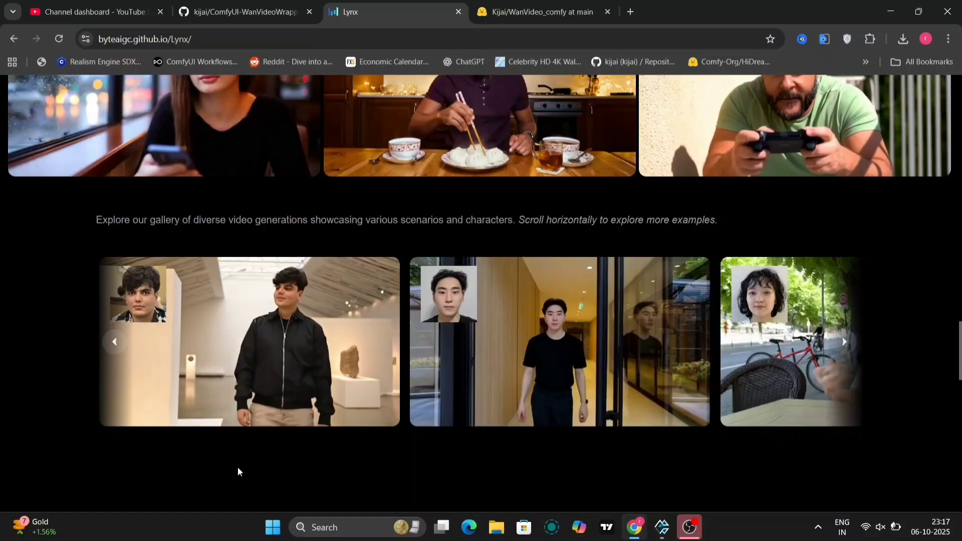
scroll("down", 3)
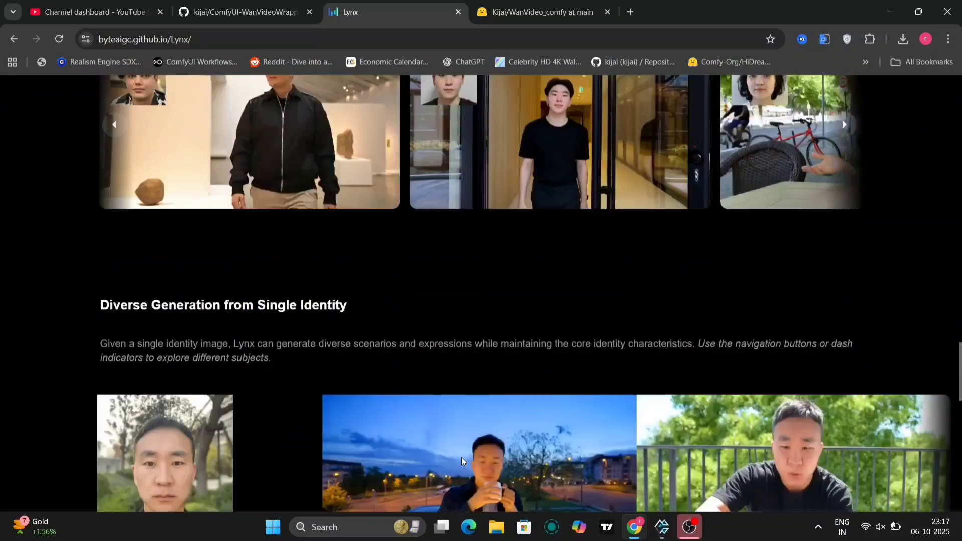
scroll("down", 3)
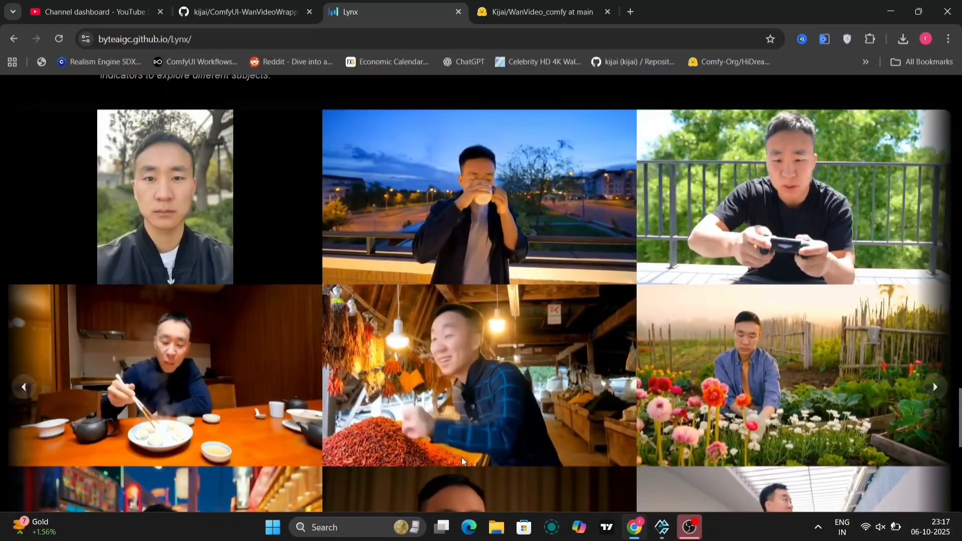
scroll("down", 3)
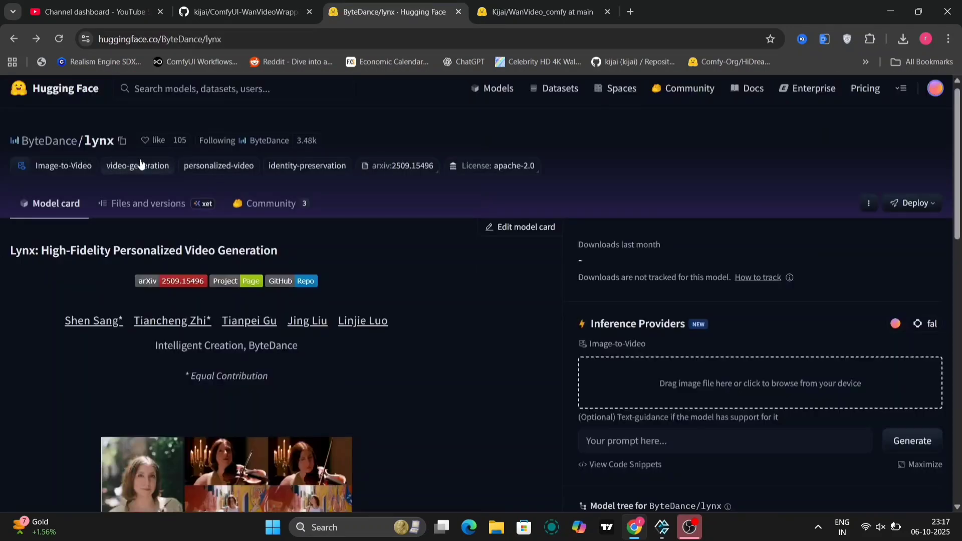
- Browse ByteDance/lynx files, checking lynx_full weights and the assets folder
scroll("down", 3)
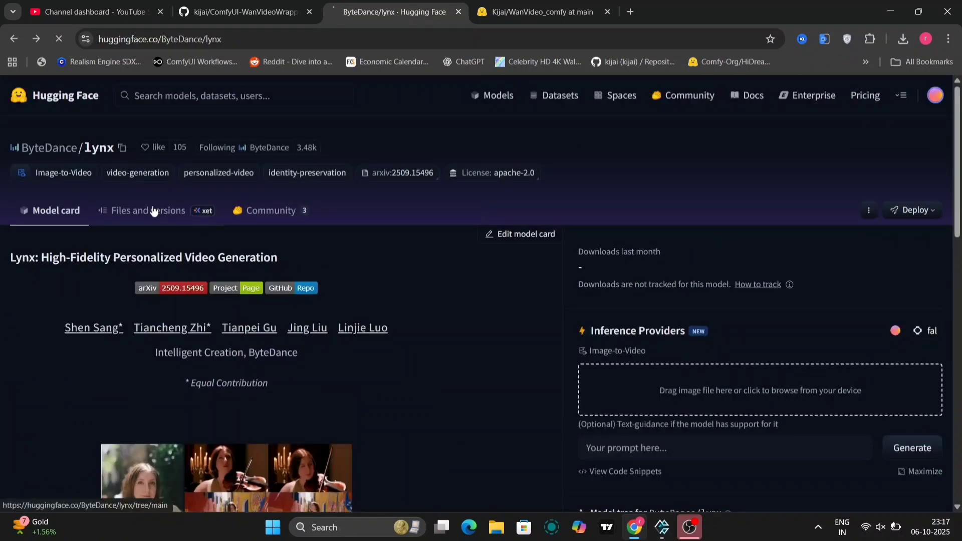
left_click(149, 210)
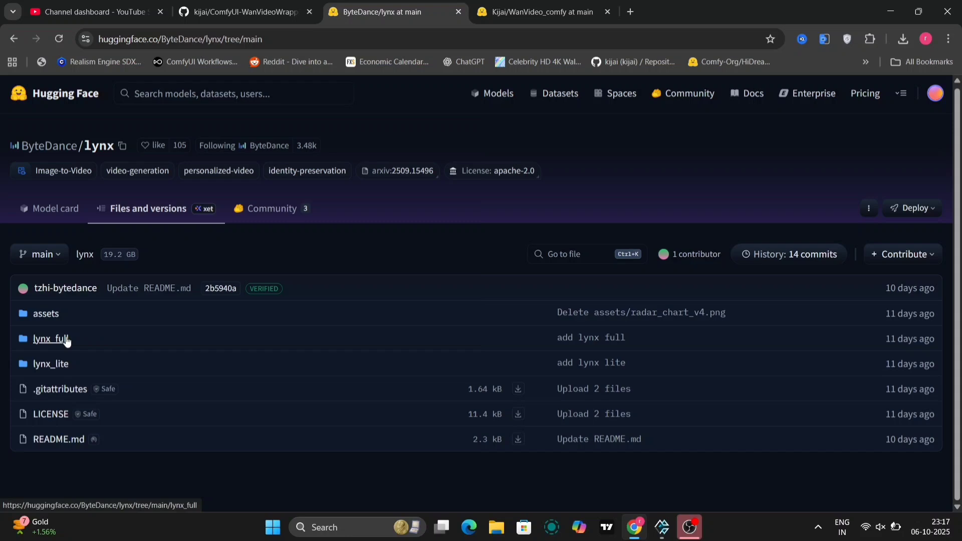
left_click(43, 339)
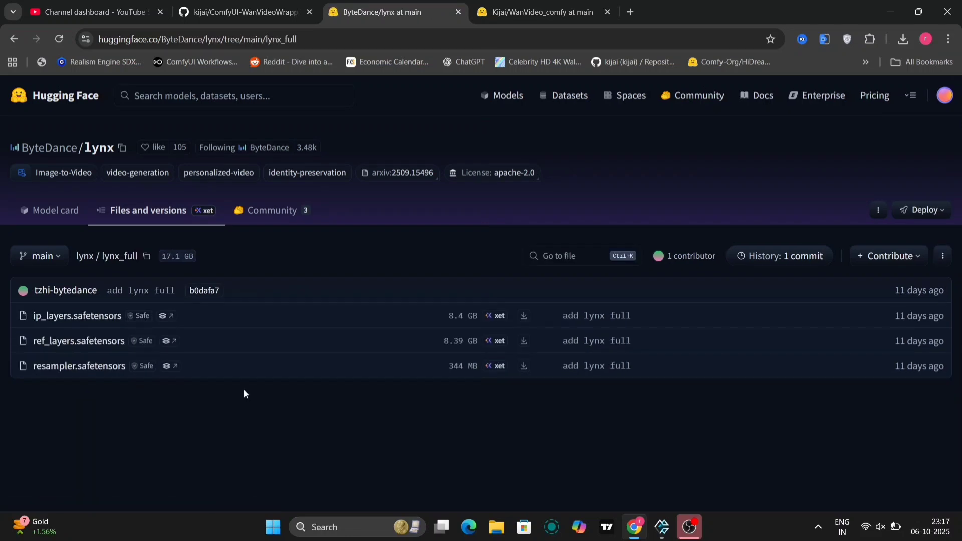
mouse_move(19, 41)
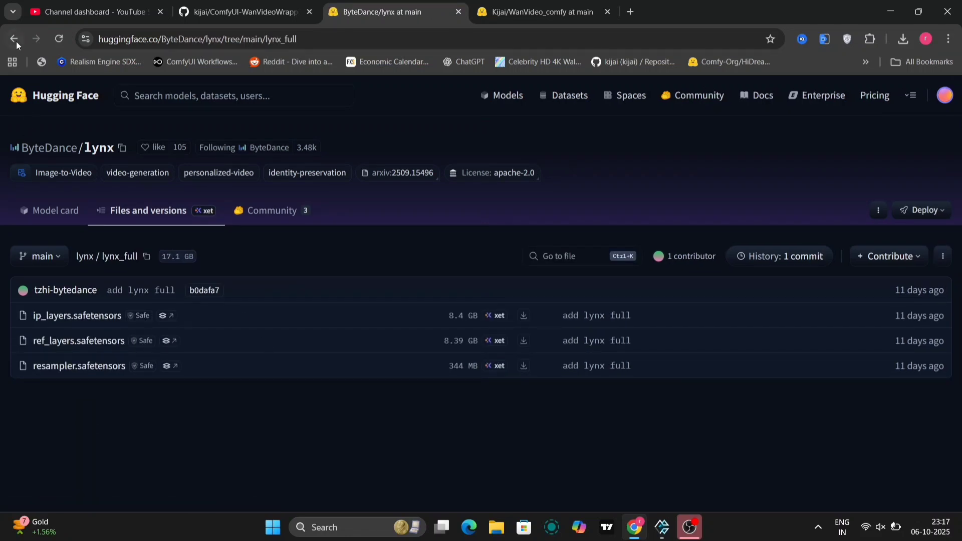
left_click(16, 38)
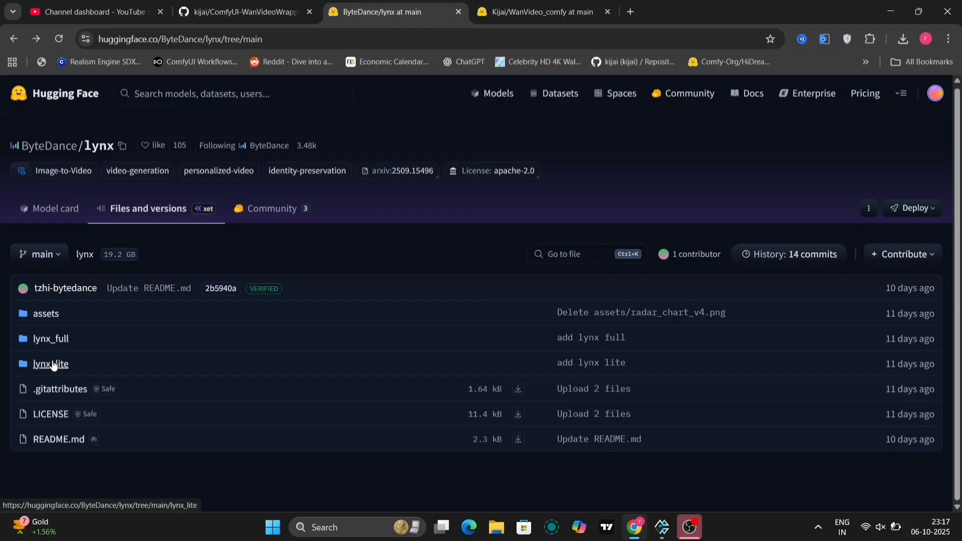
left_click(45, 314)
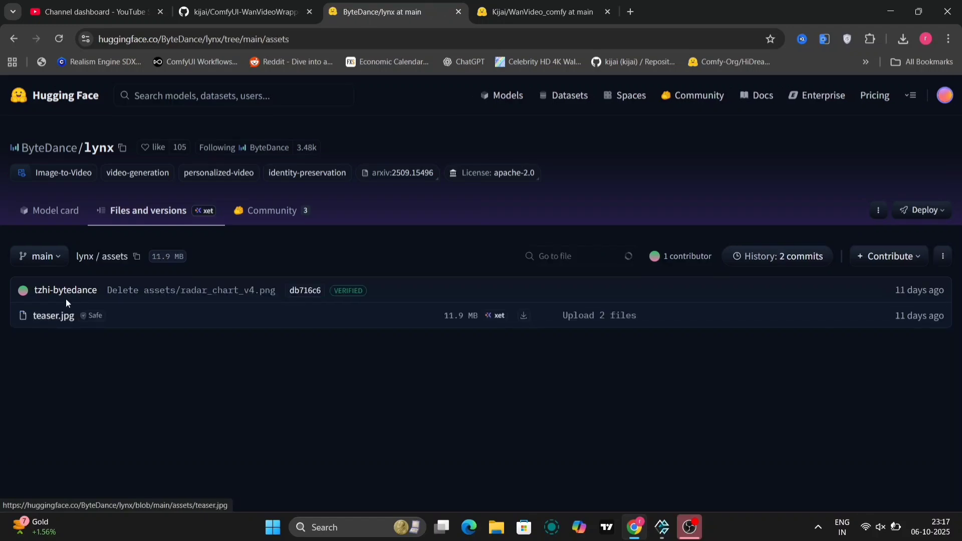
left_click(536, 12)
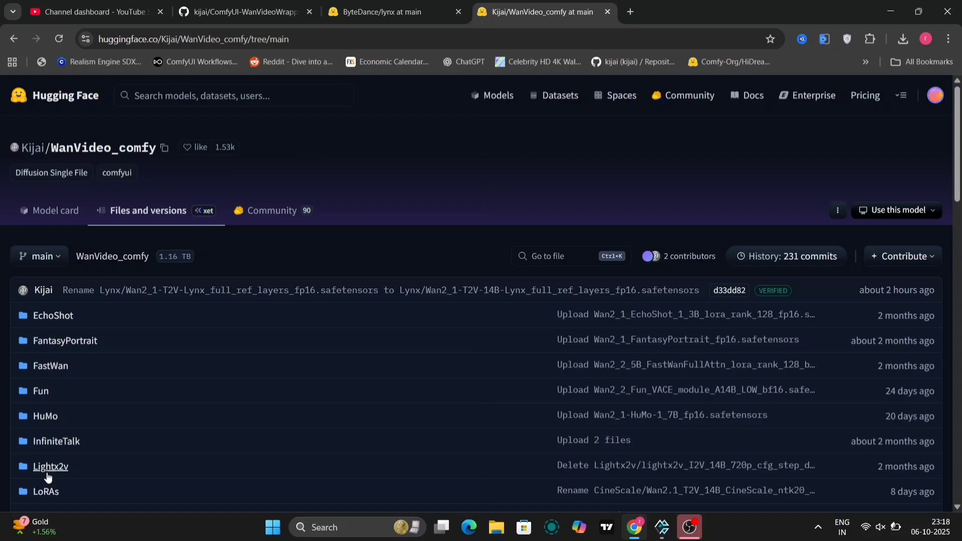
- Open the Lynx folder in Kijai/WanVideo_comfy to list its model files
scroll("down", 3)
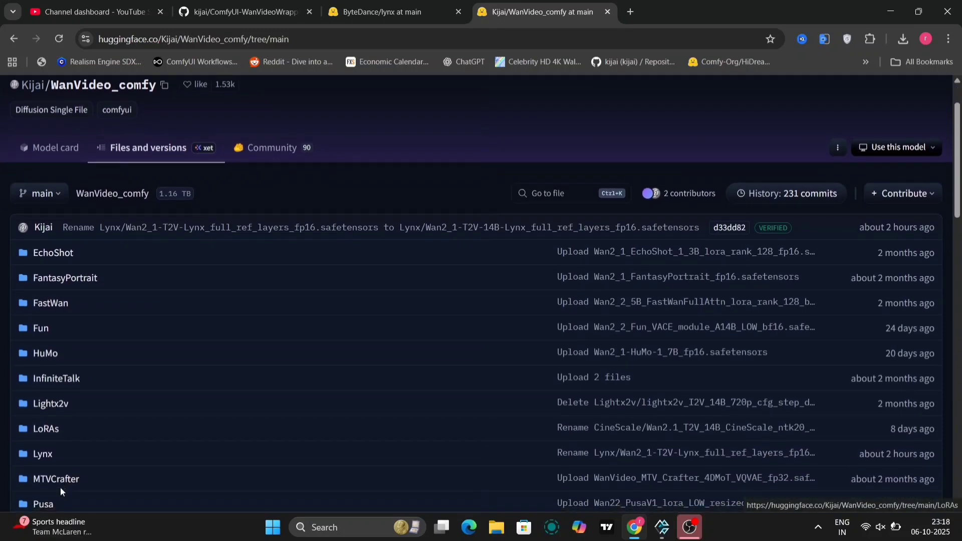
left_click(42, 453)
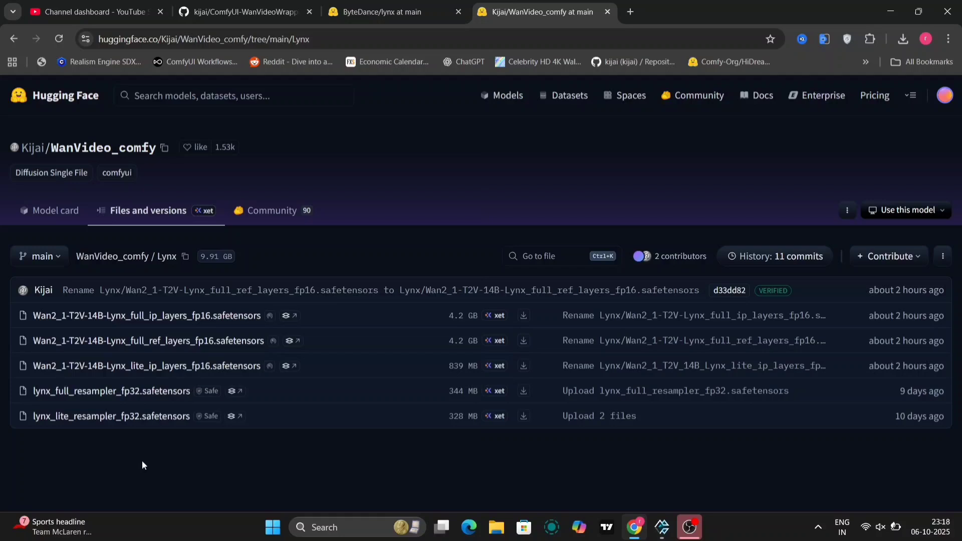
mouse_move(80, 341)
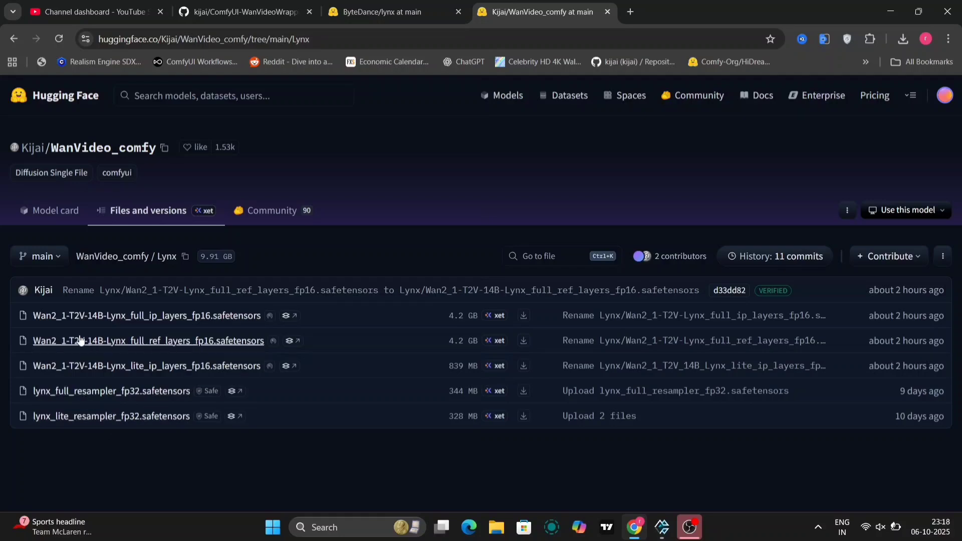
mouse_move(65, 295)
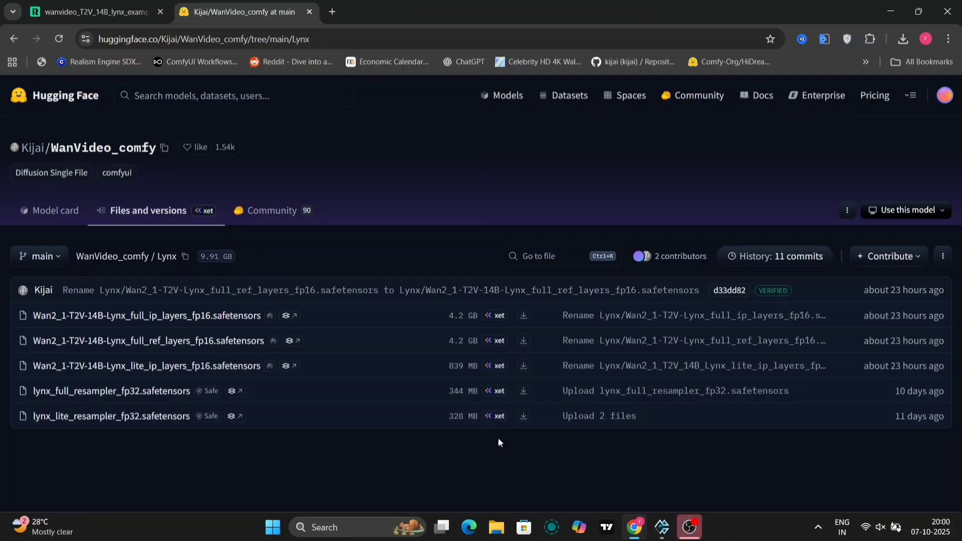
mouse_move(487, 470)
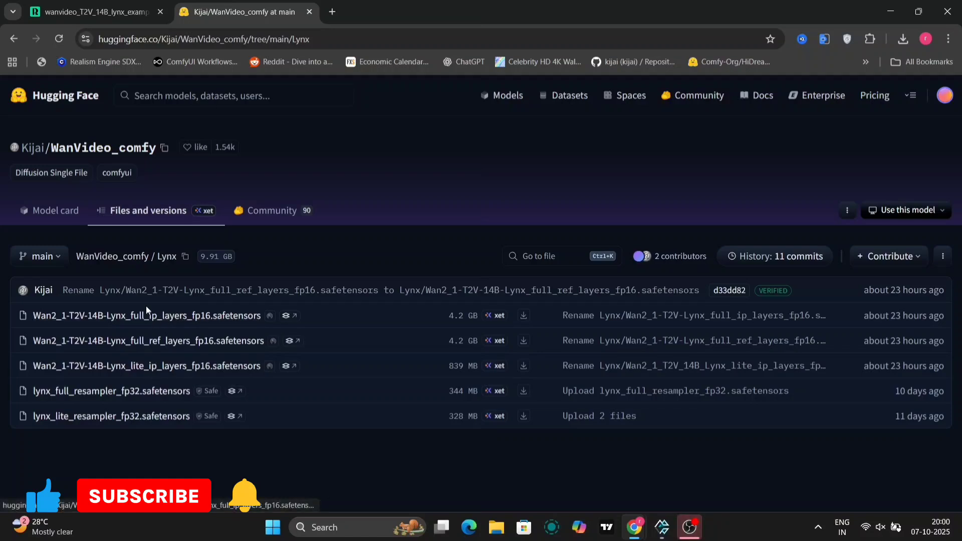
mouse_move(142, 380)
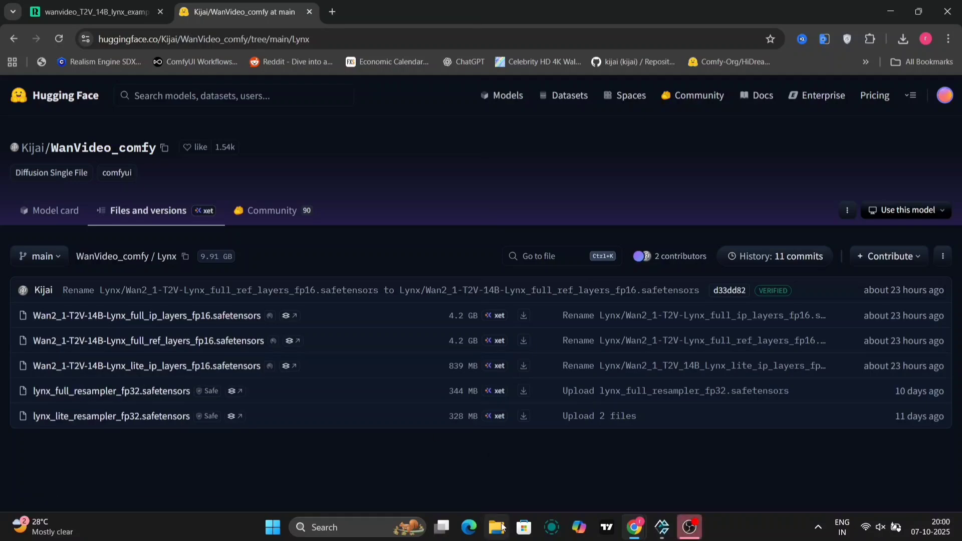
- Browse into ComfyUI's models folder in File Explorer to view its subfolders
left_click(499, 527)
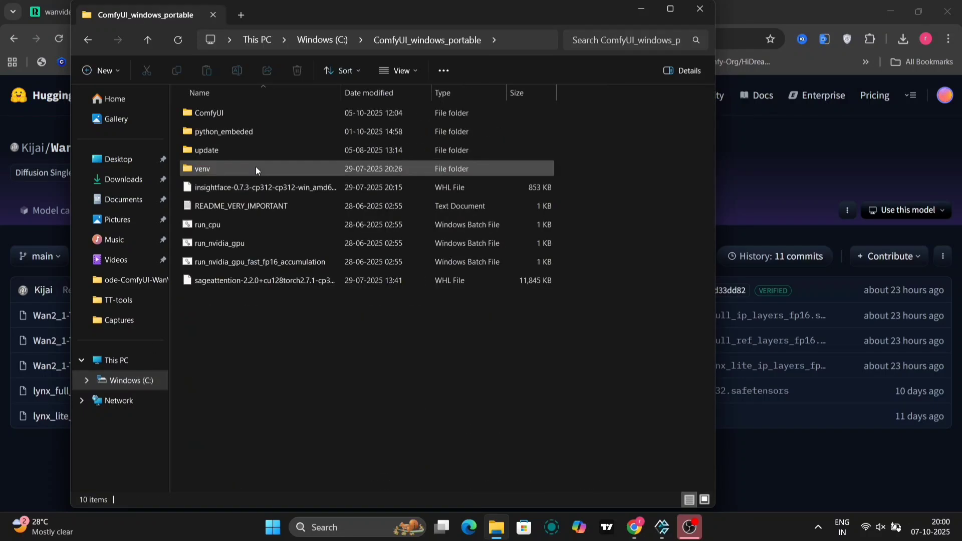
double_click(207, 112)
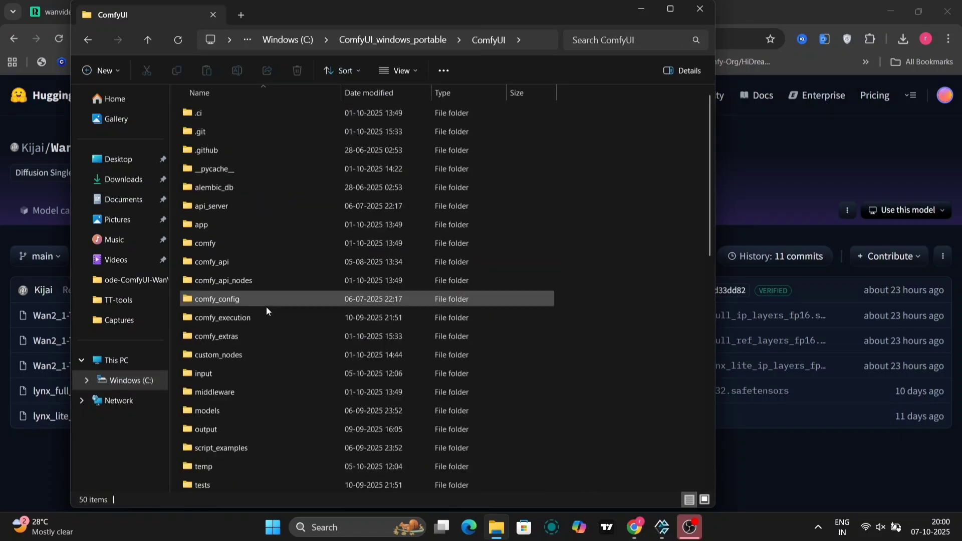
left_click(209, 411)
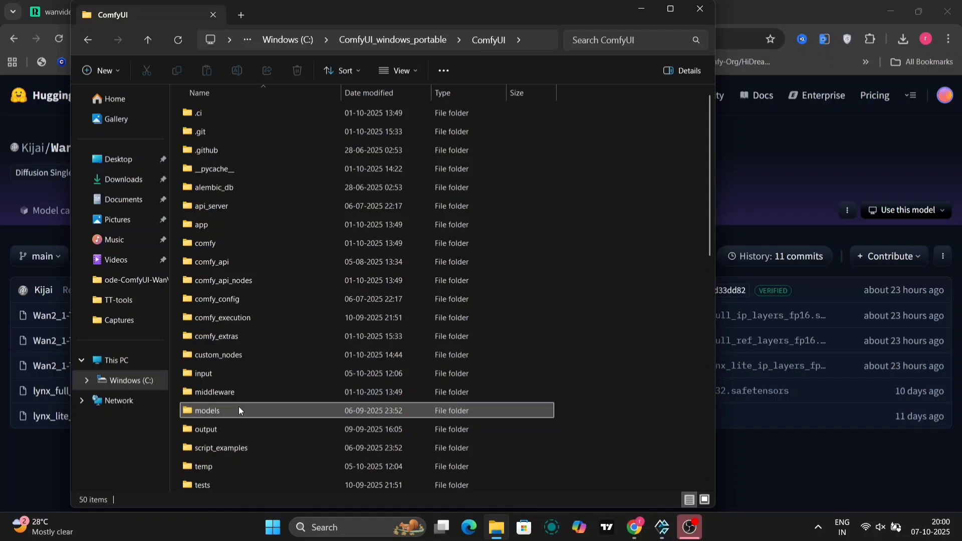
double_click(209, 411)
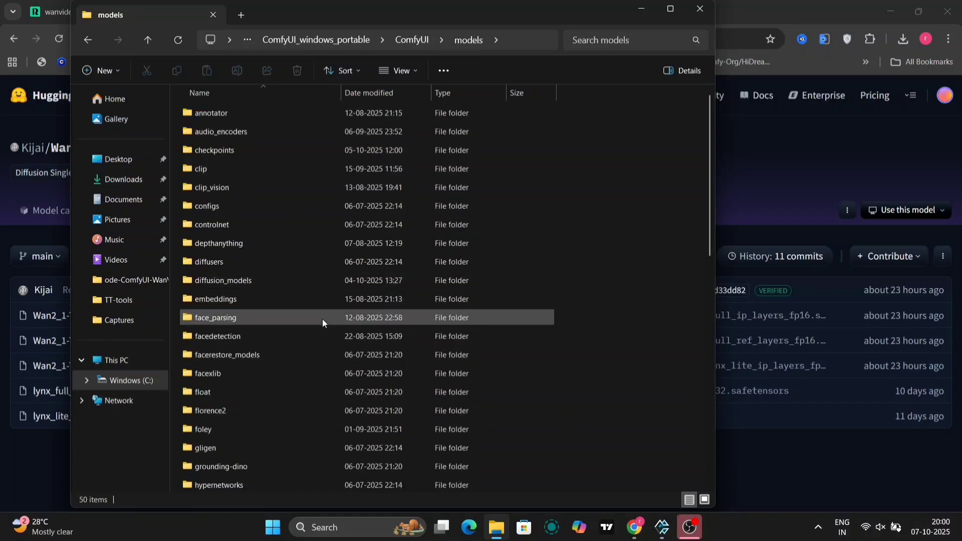
scroll("down", 3)
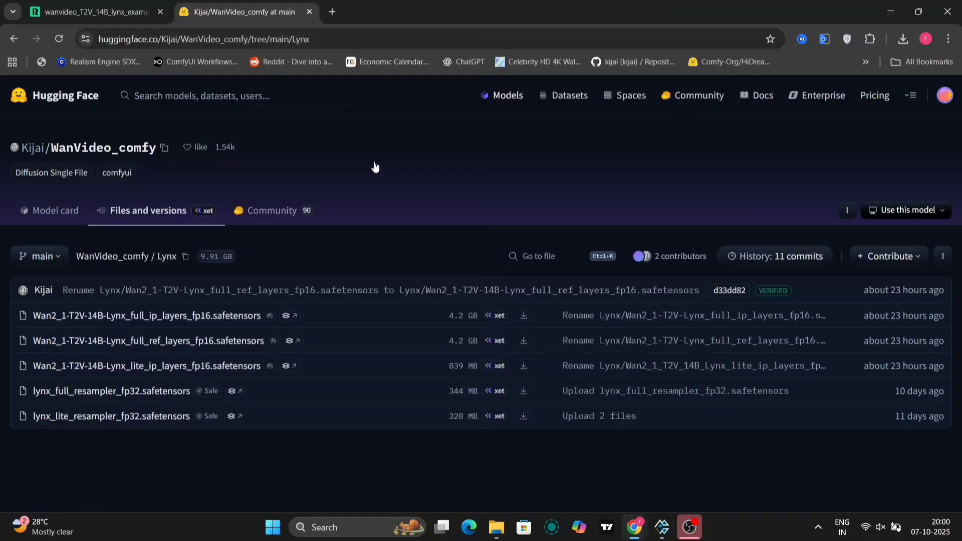
mouse_move(161, 348)
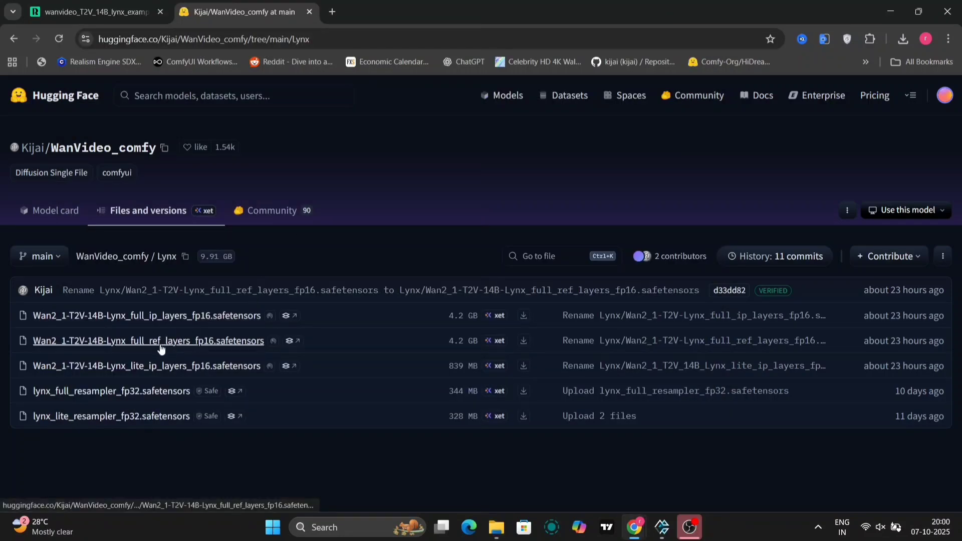
mouse_move(144, 24)
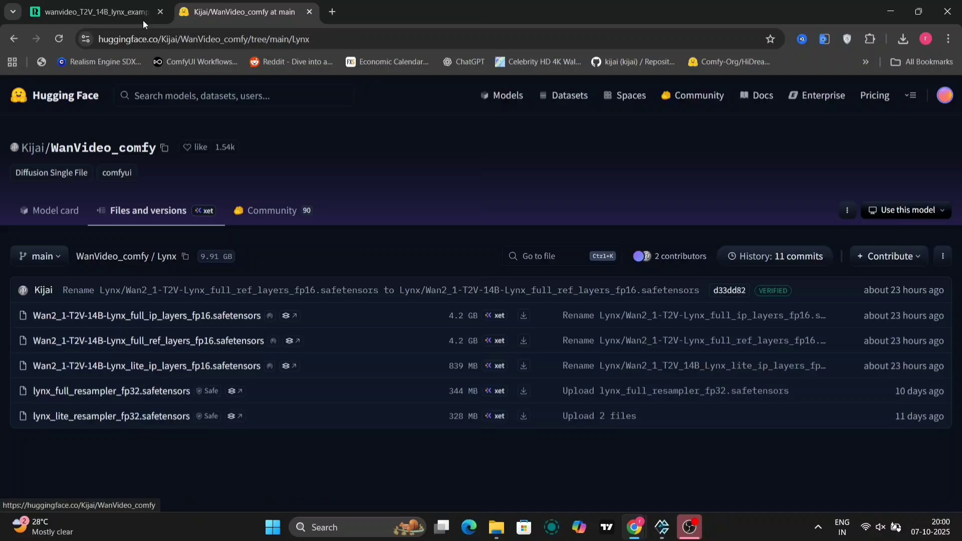
- Switch to the wanvideo_T2V_14B_lynx_example_01 workflow tab showing the Lynx model loaders
left_click(90, 11)
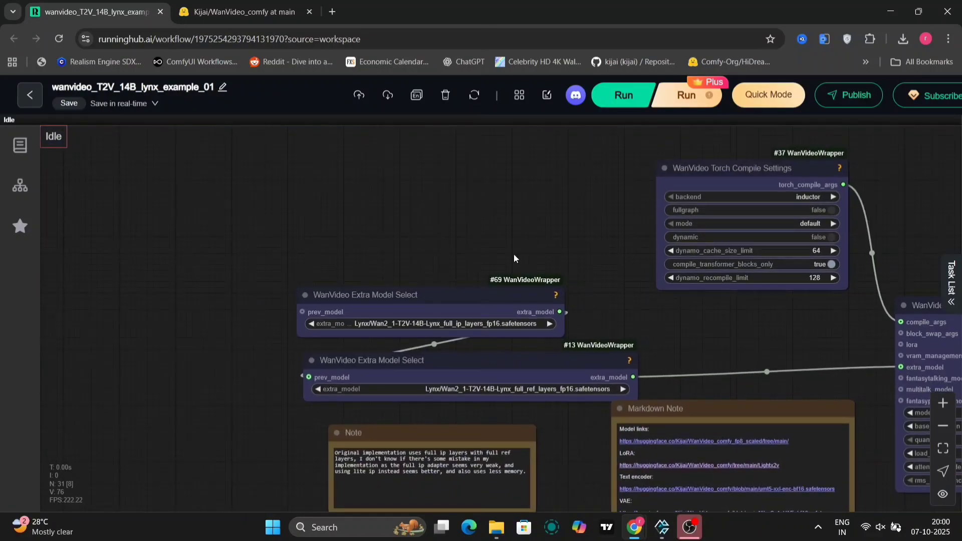
mouse_move(449, 334)
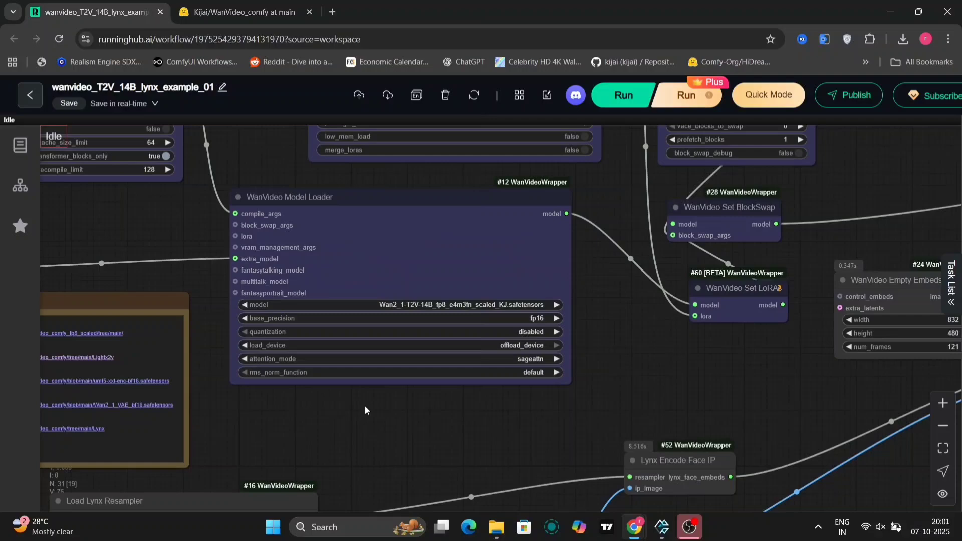
mouse_move(625, 395)
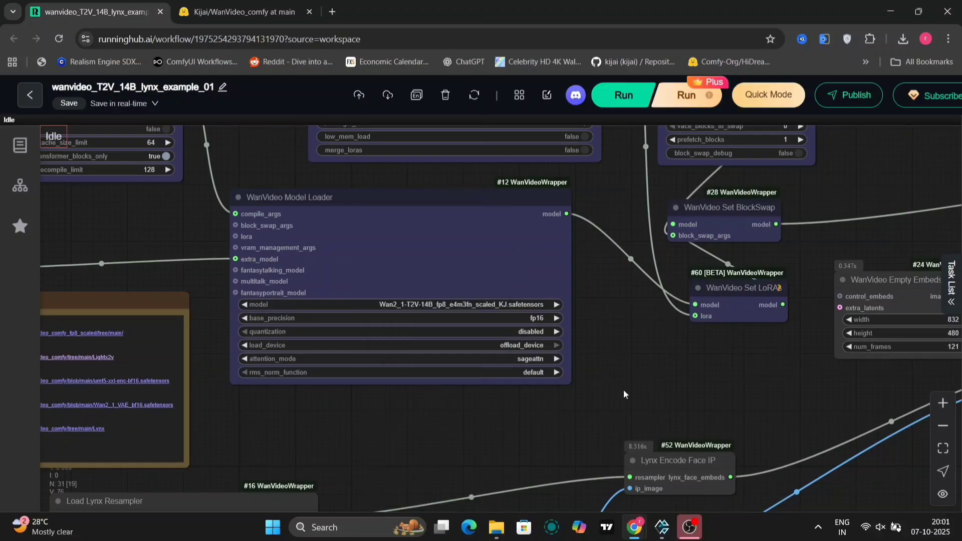
mouse_move(300, 170)
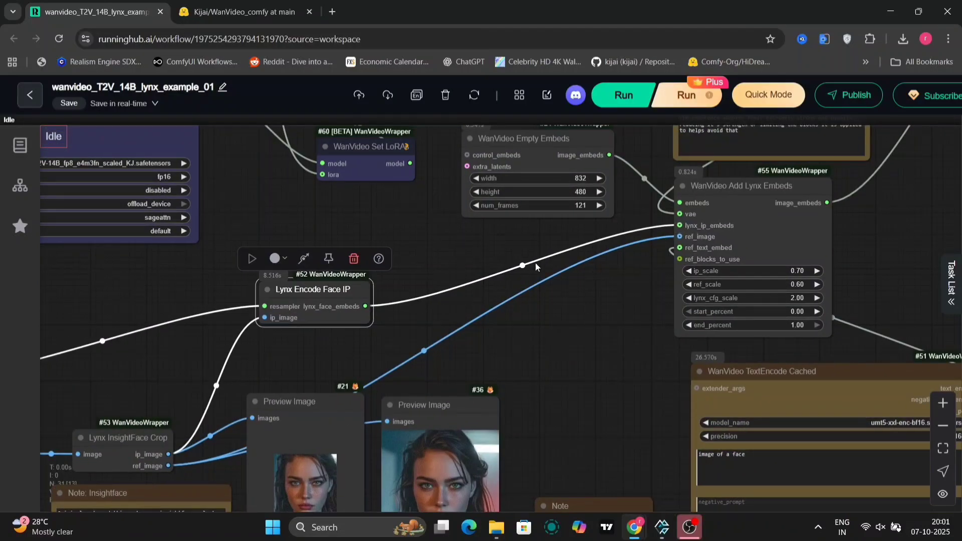
left_click_drag(537, 267, 439, 335)
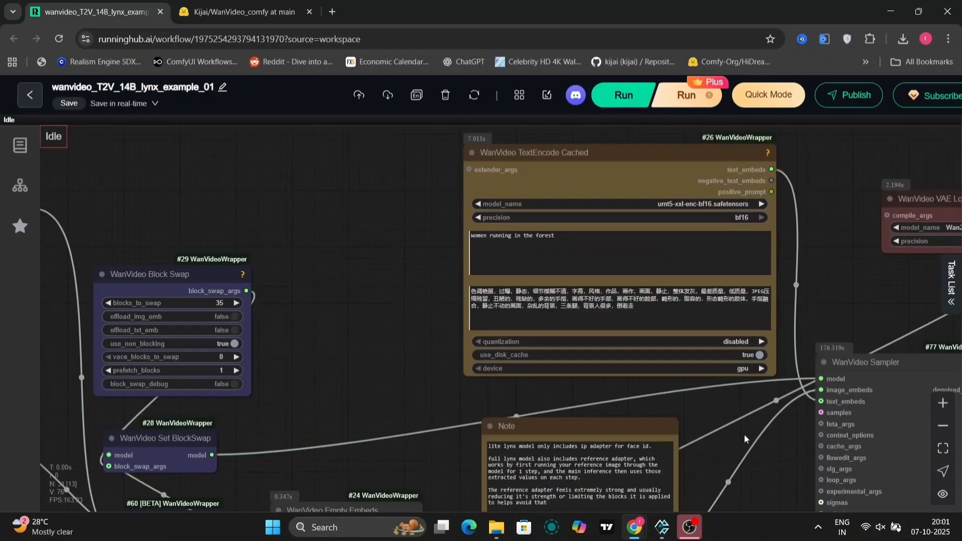
left_click_drag(746, 438, 570, 166)
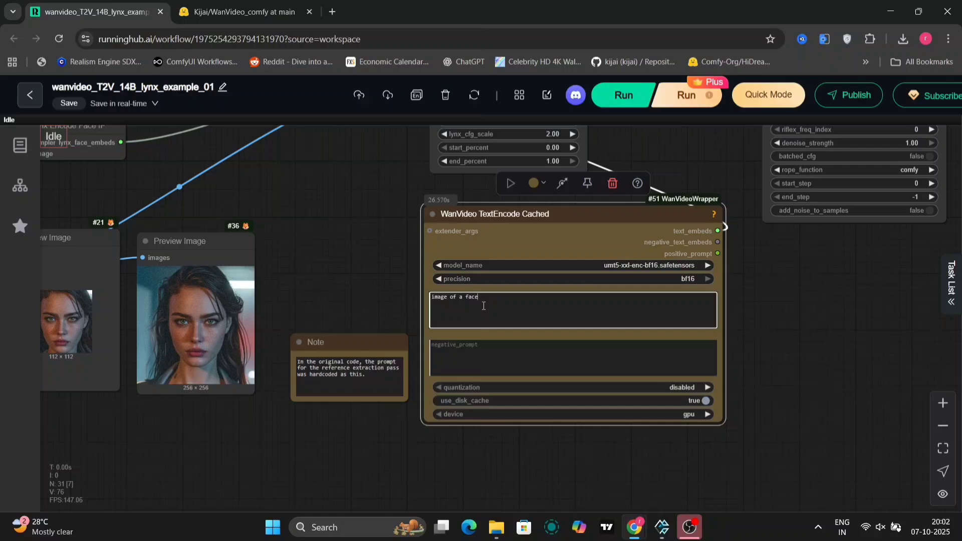
mouse_move(487, 317)
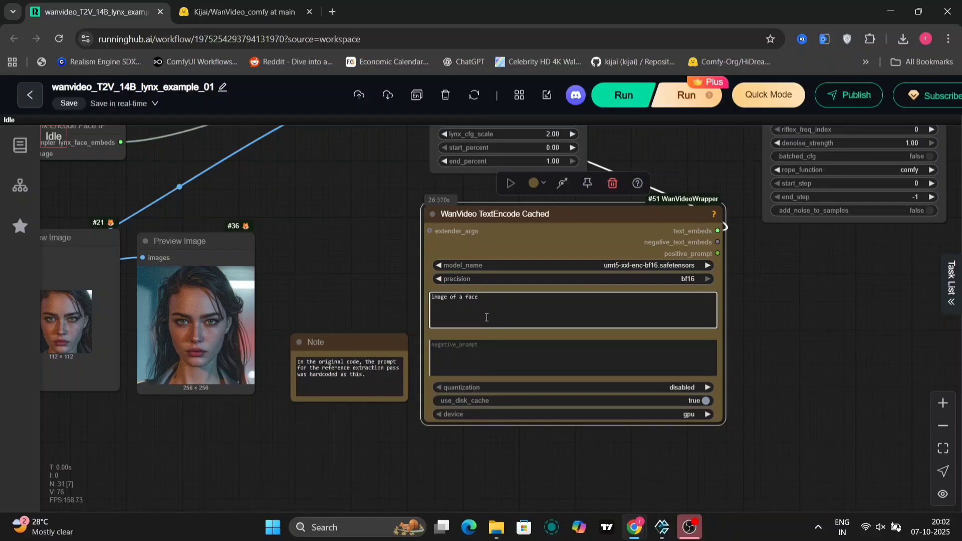
mouse_move(457, 322)
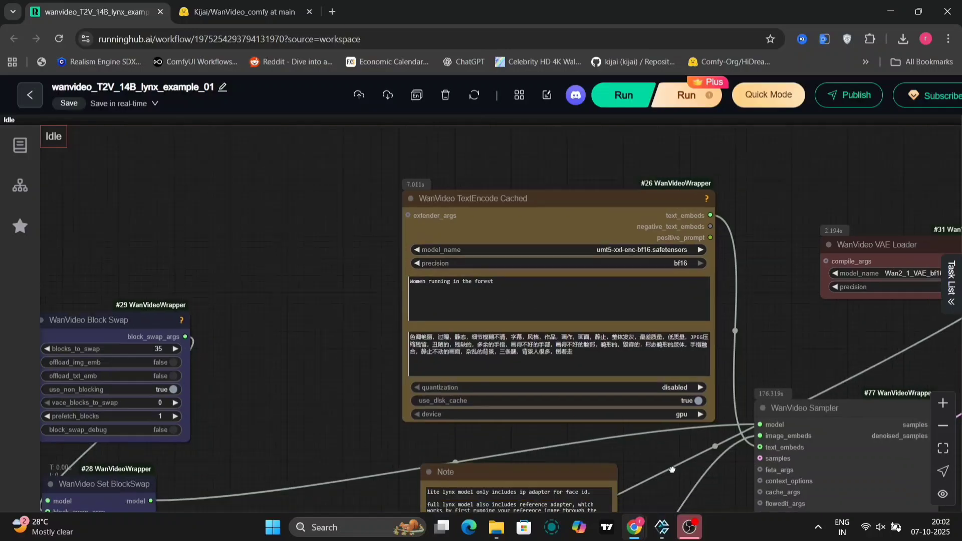
left_click_drag(672, 469, 431, 271)
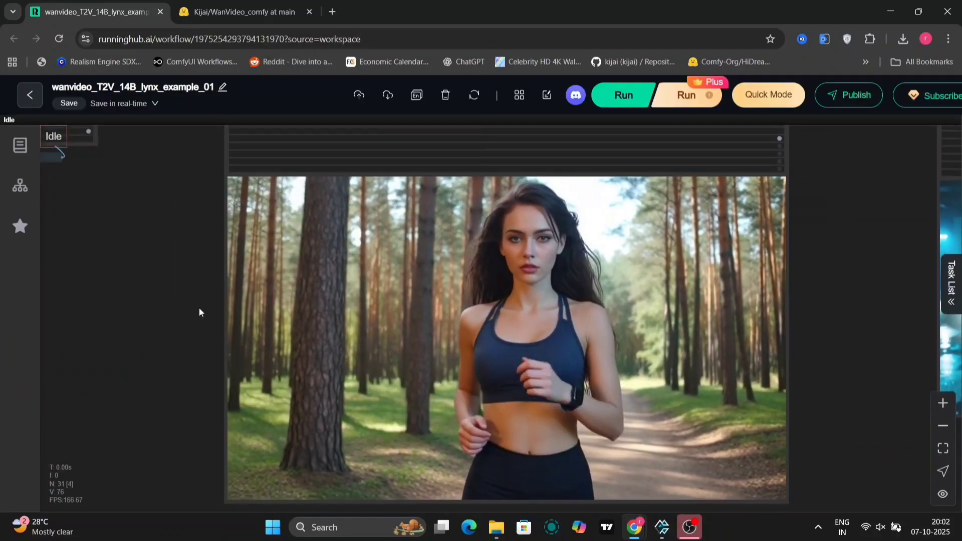
left_click_drag(199, 312, 157, 285)
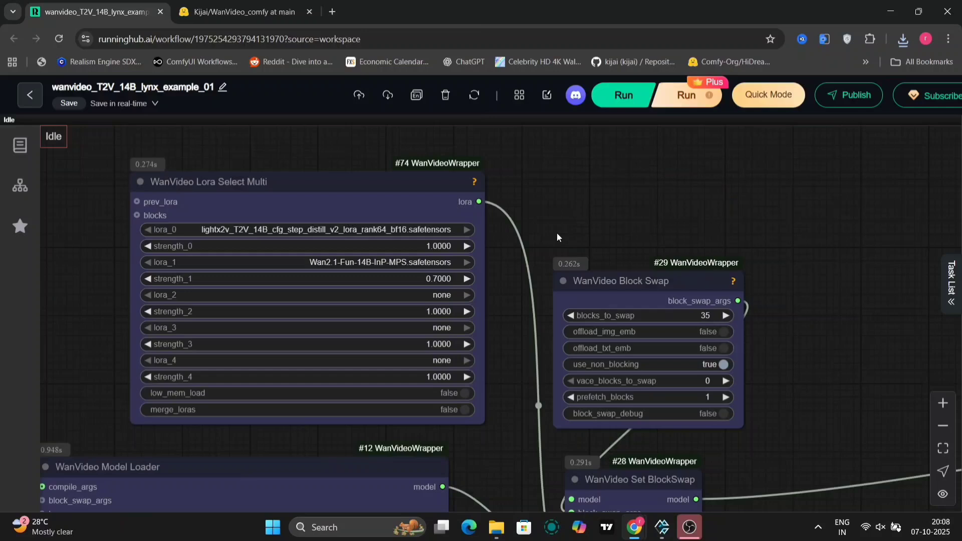
mouse_move(409, 269)
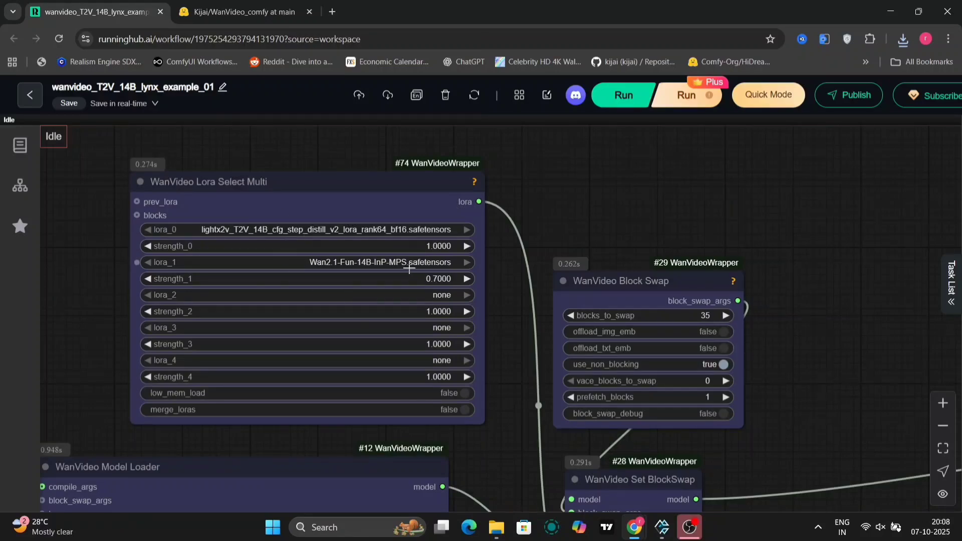
mouse_move(395, 262)
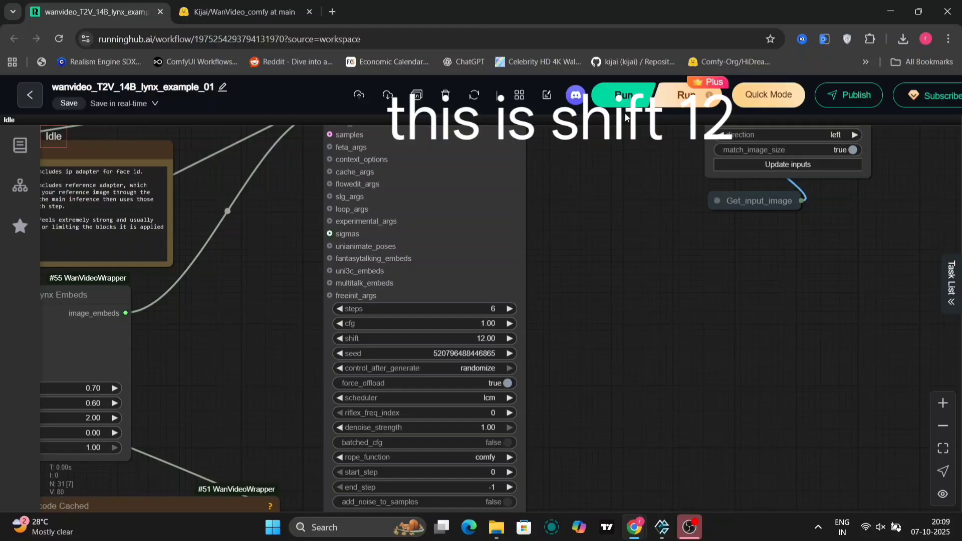
- Set the WanVideo Sampler shift to 5
left_click(624, 94)
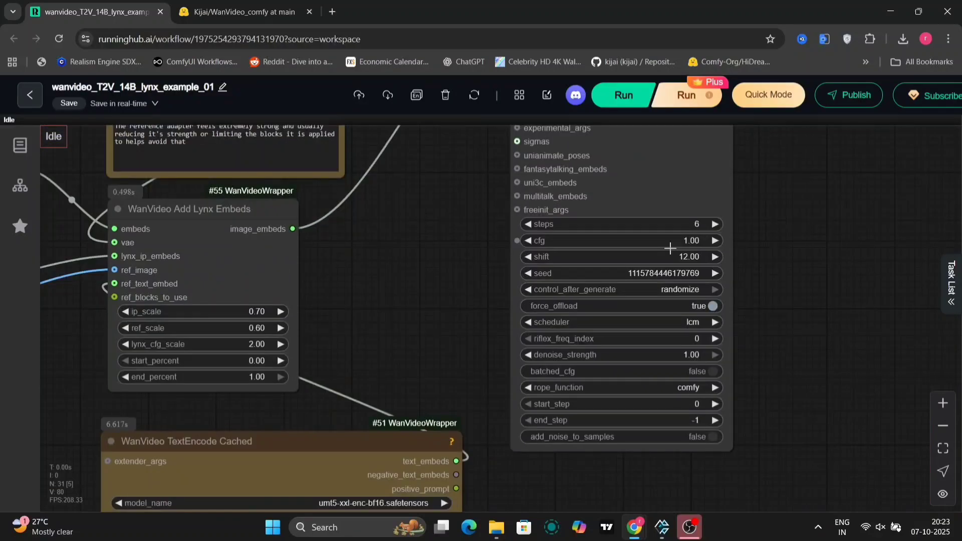
double_click(621, 241)
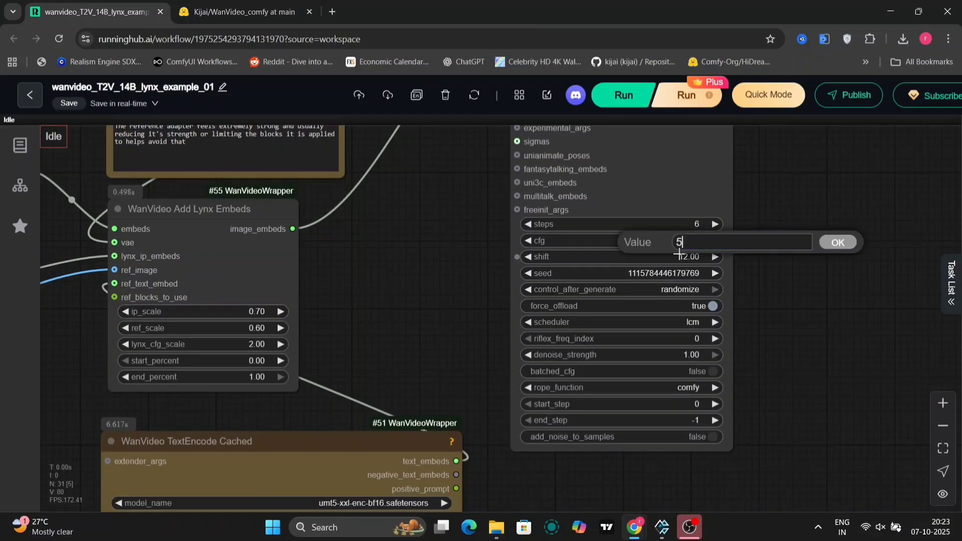
left_click(837, 242)
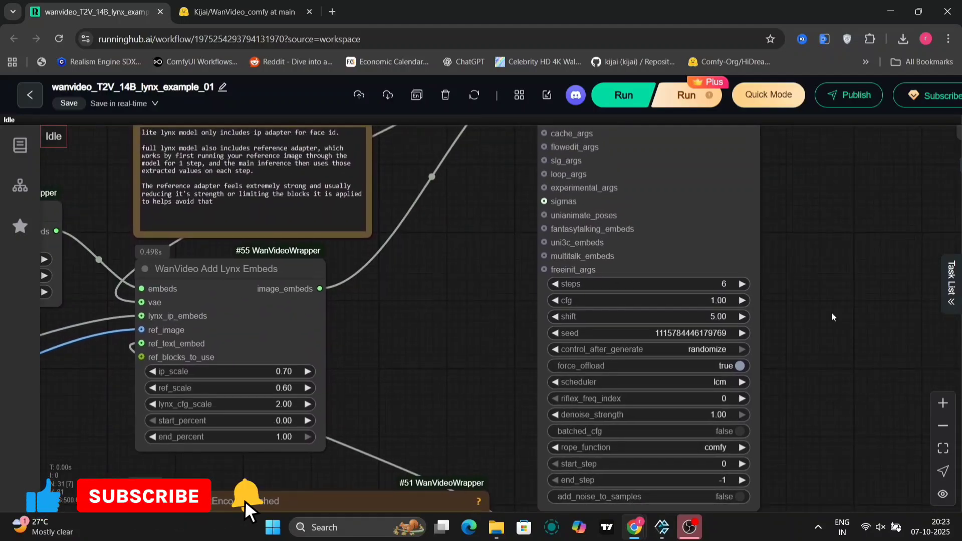
left_click(623, 95)
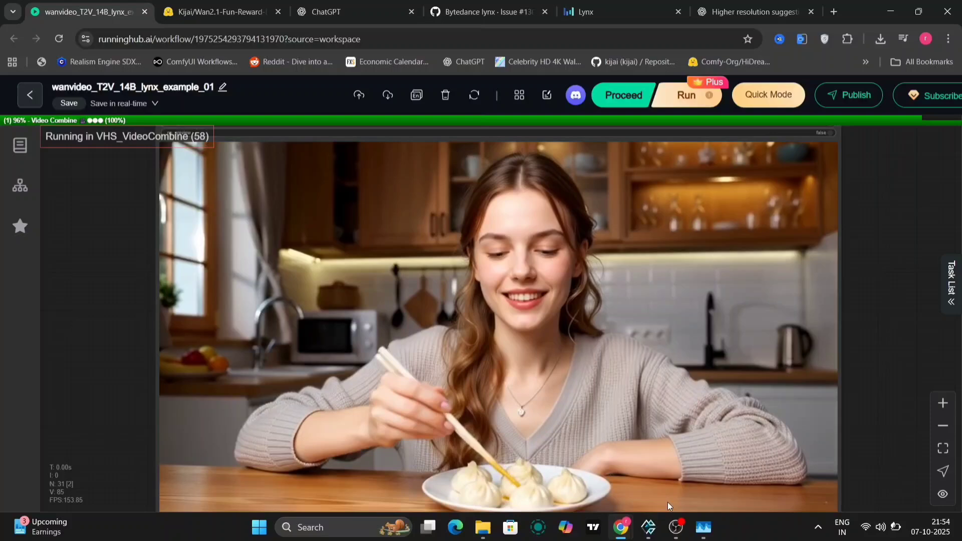
- Run the workflow again for the woman eating dumplings in a kitchen
left_click(687, 95)
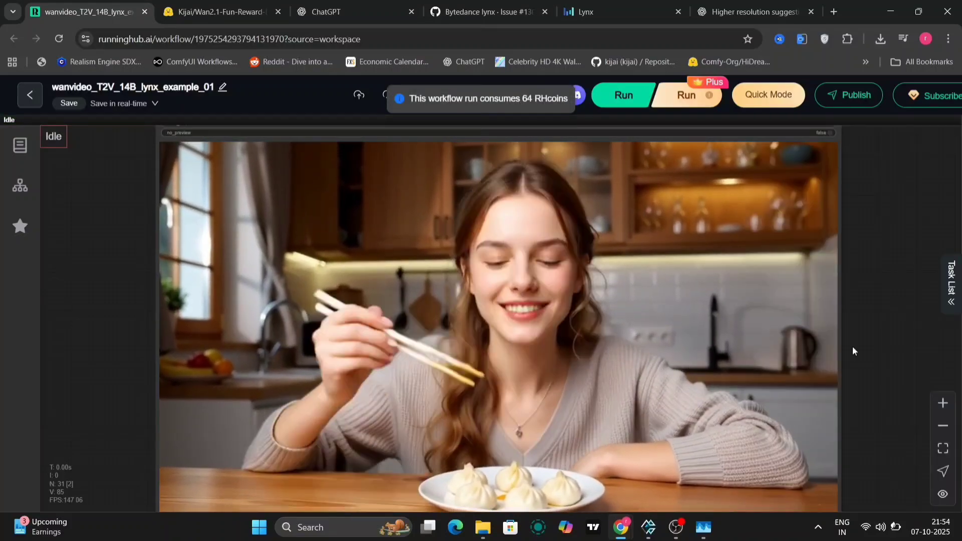